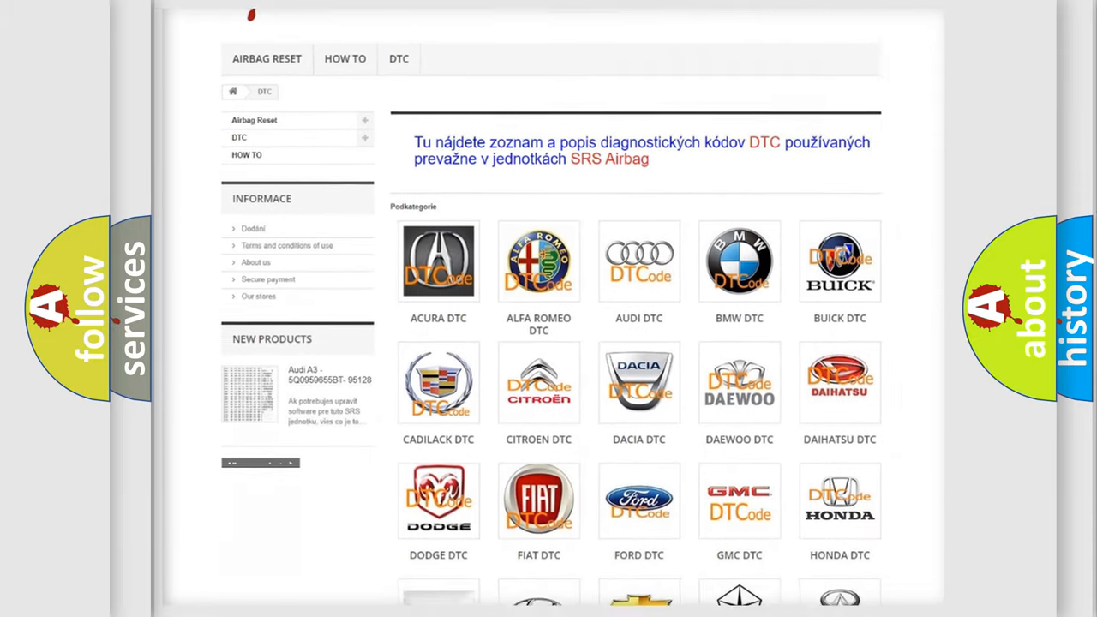
scroll(down, 3)
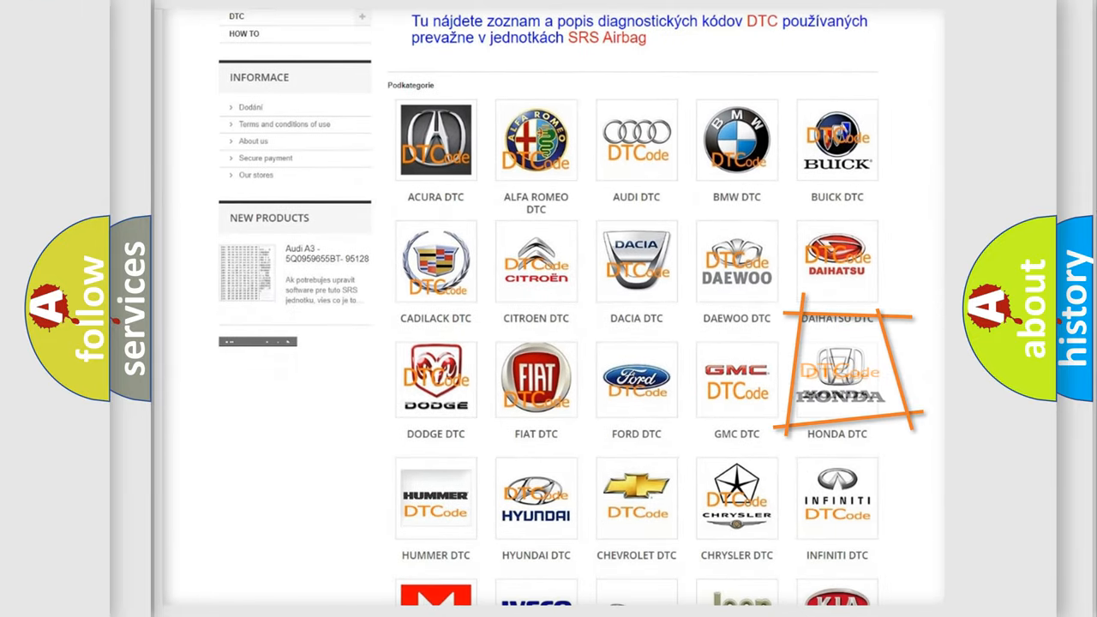